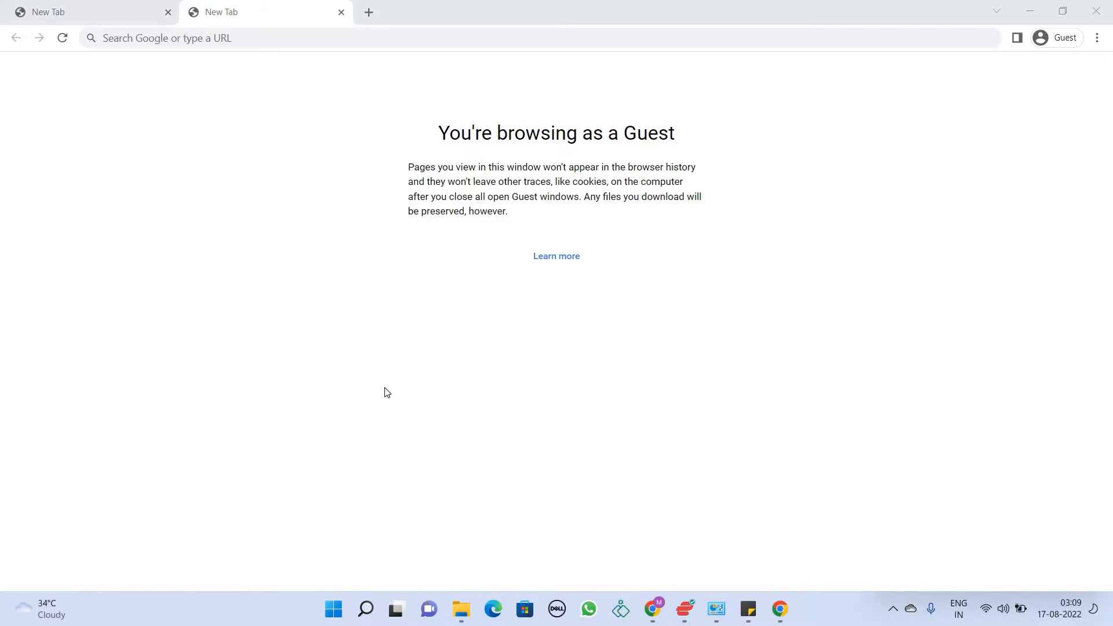
pyautogui.moveTo(662, 612)
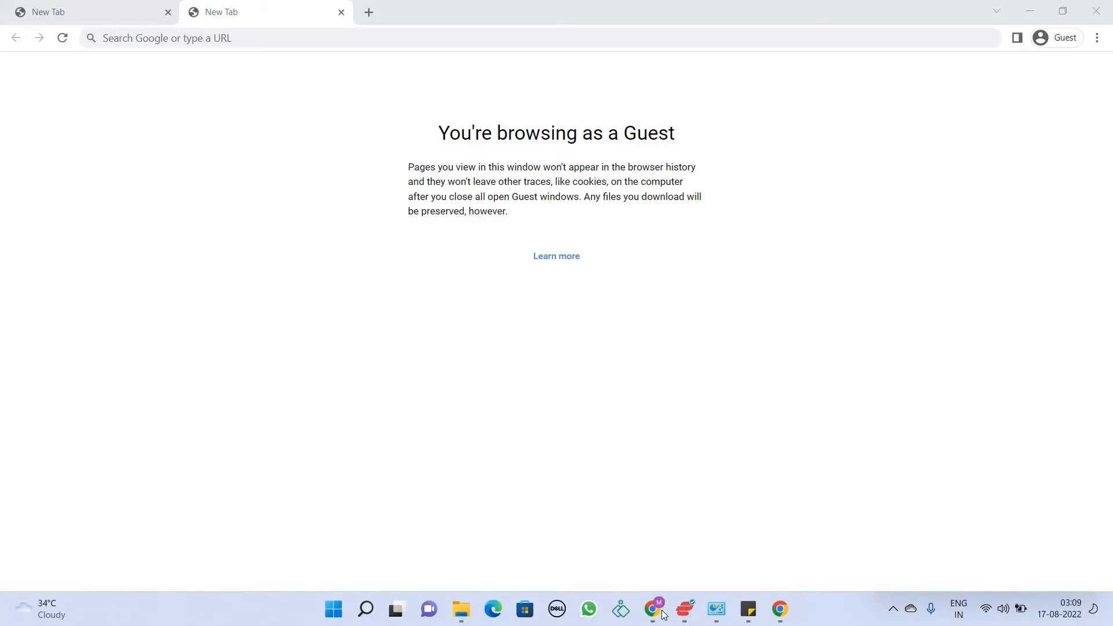
# Step: Switch to the Facebook window and scroll to the copyright-muted Excel invoice video post
pyautogui.click(652, 609)
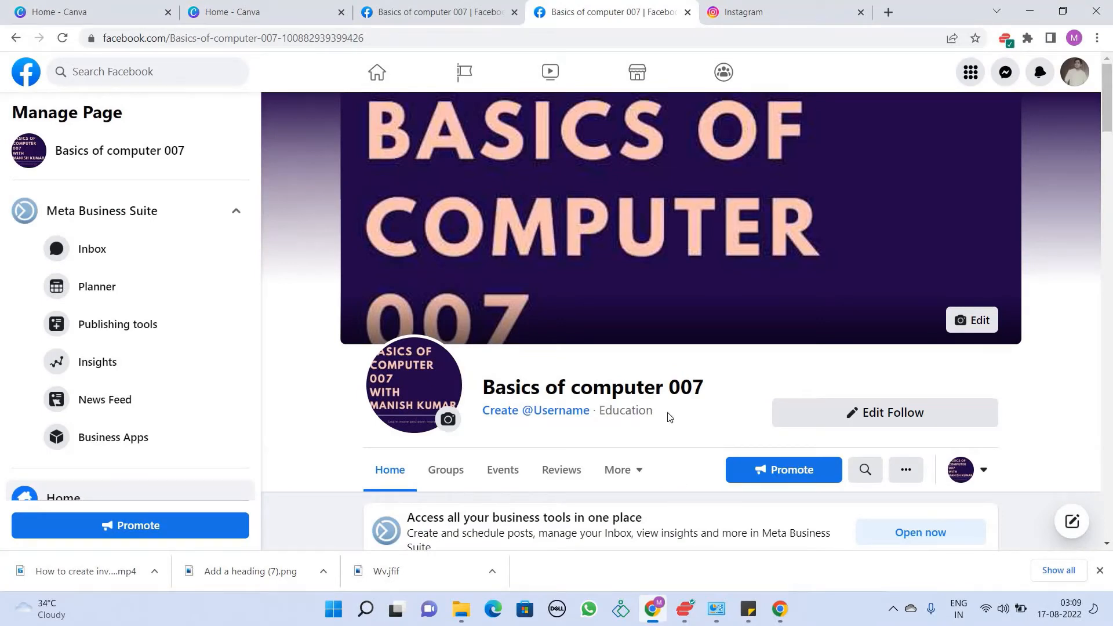
pyautogui.scroll(-3)
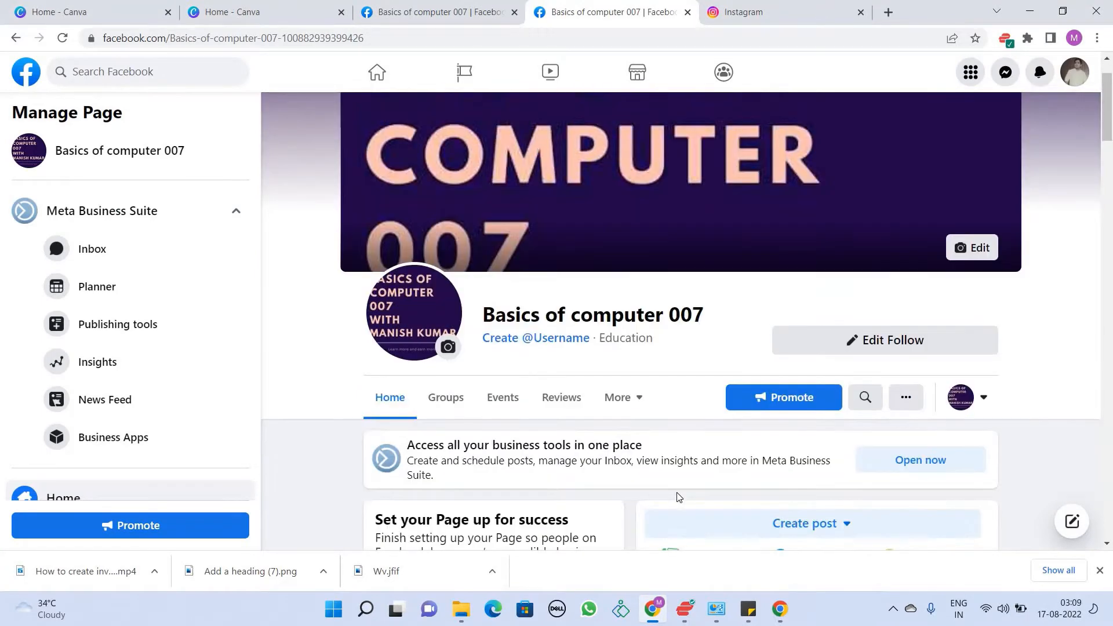
pyautogui.scroll(-3)
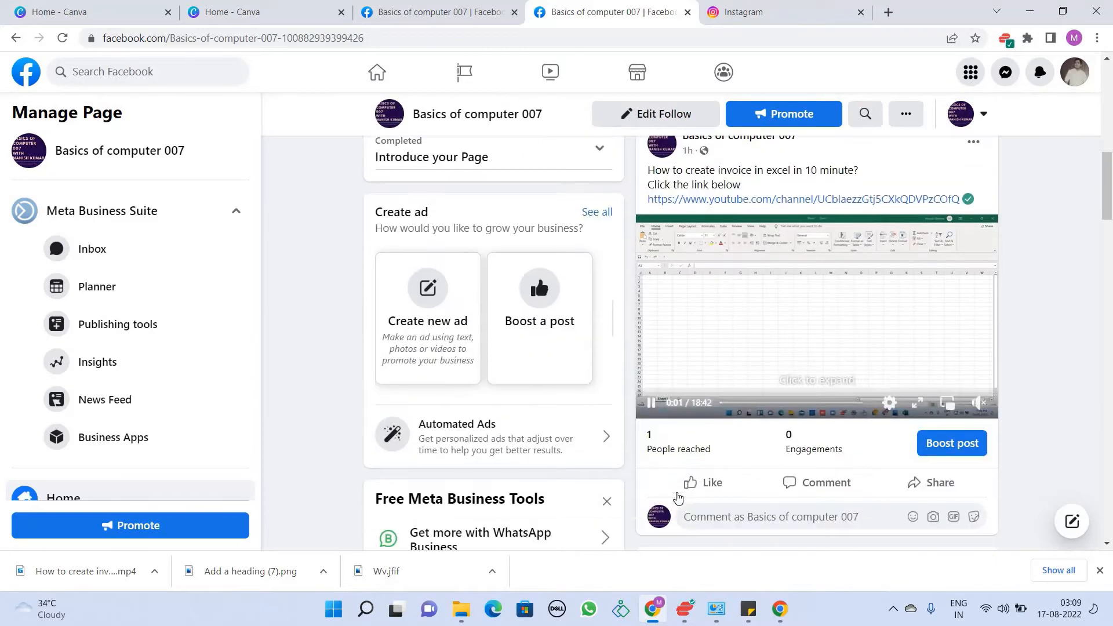
pyautogui.scroll(-3)
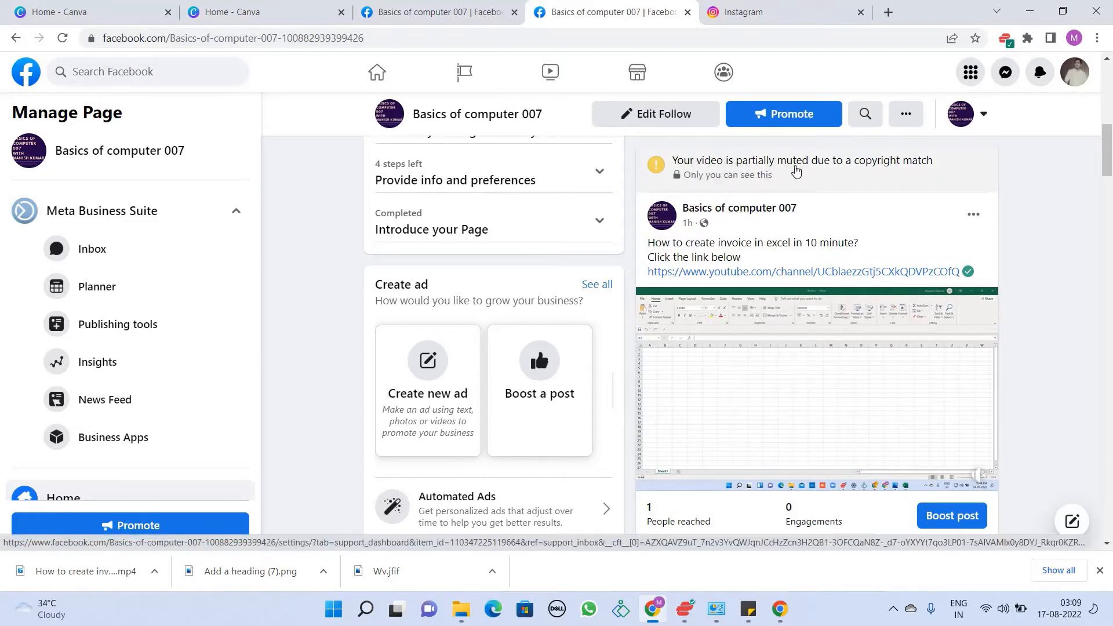
pyautogui.moveTo(915, 174)
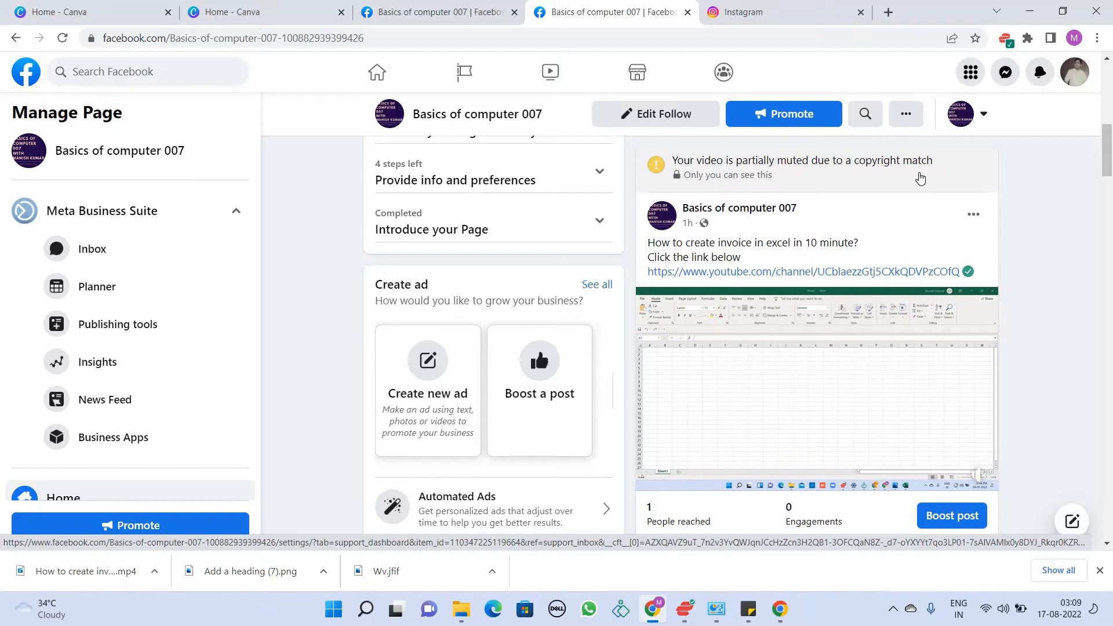
pyautogui.moveTo(701, 165)
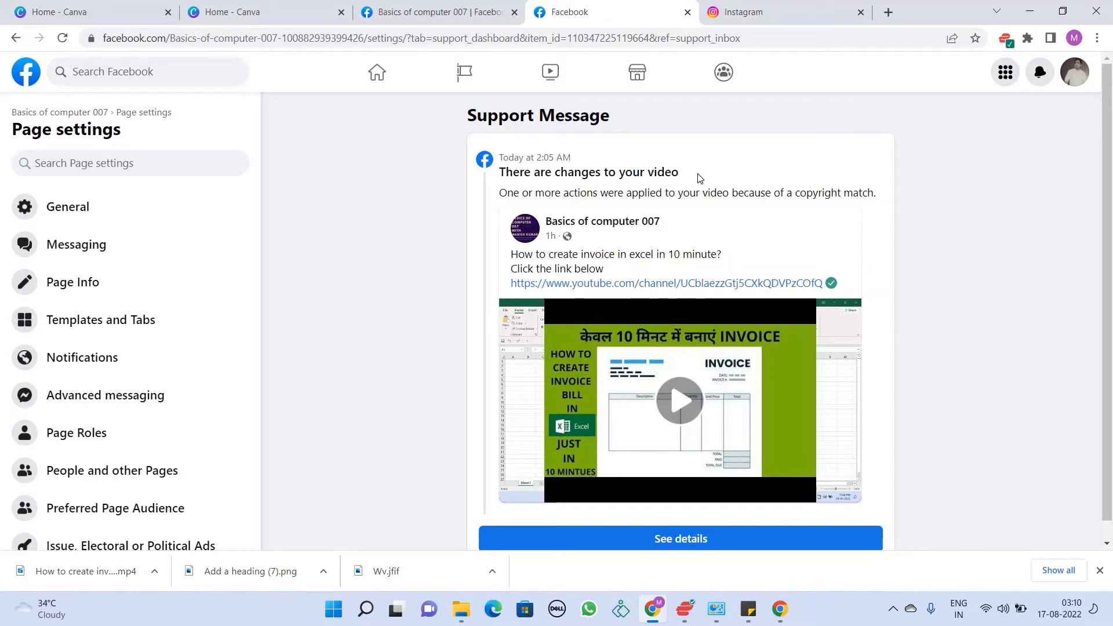
pyautogui.moveTo(848, 346)
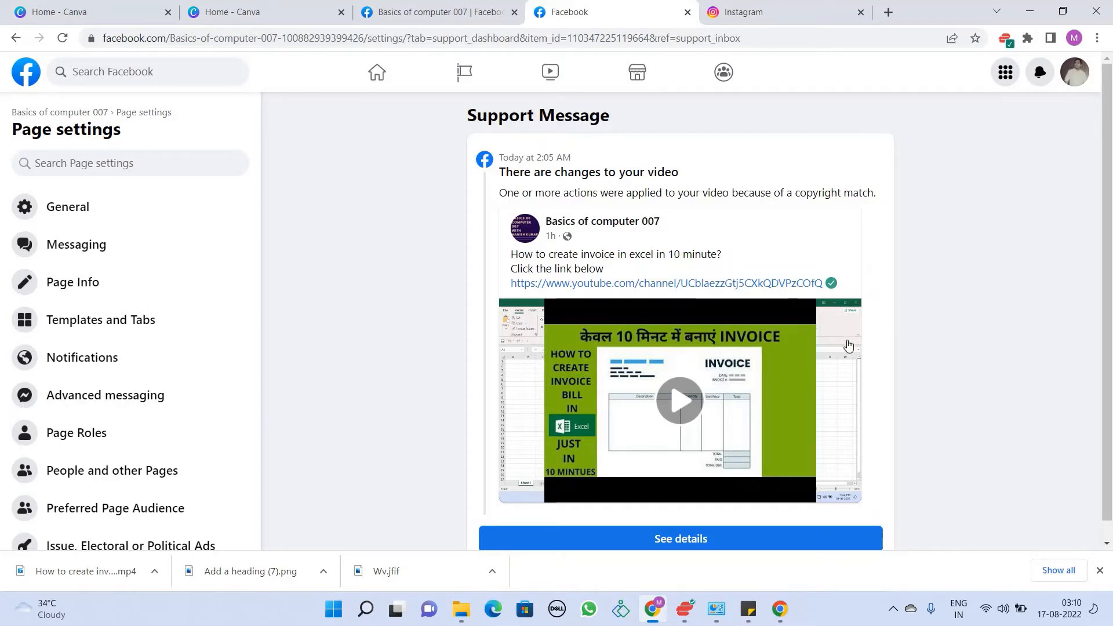
# Step: Review the details on audio muted in 72 territories and continue to copyright basics
pyautogui.scroll(-3)
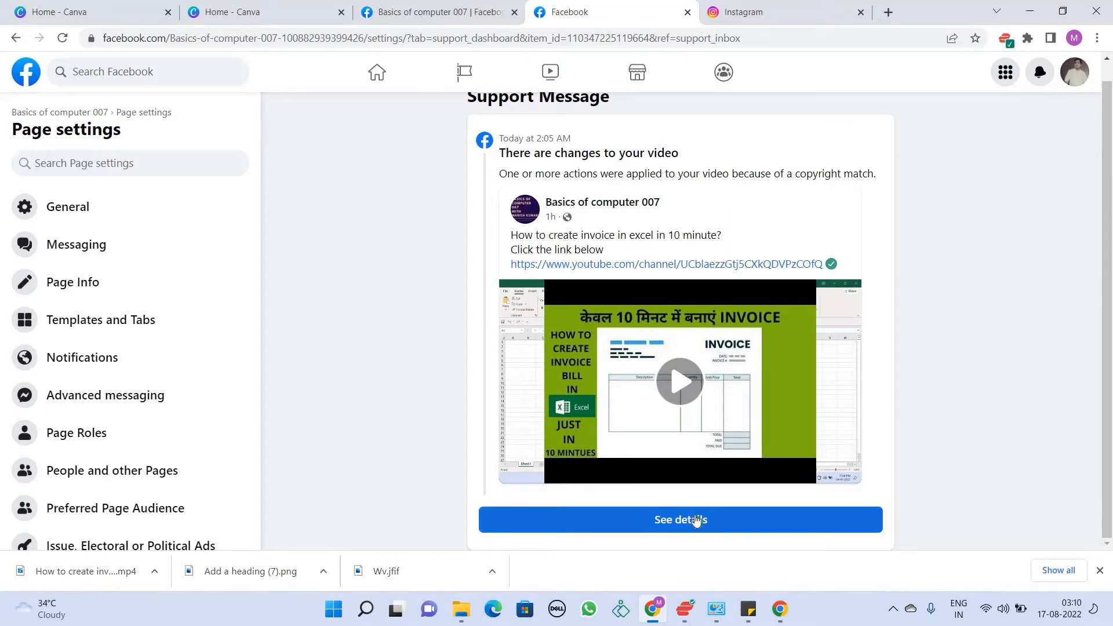
pyautogui.click(678, 519)
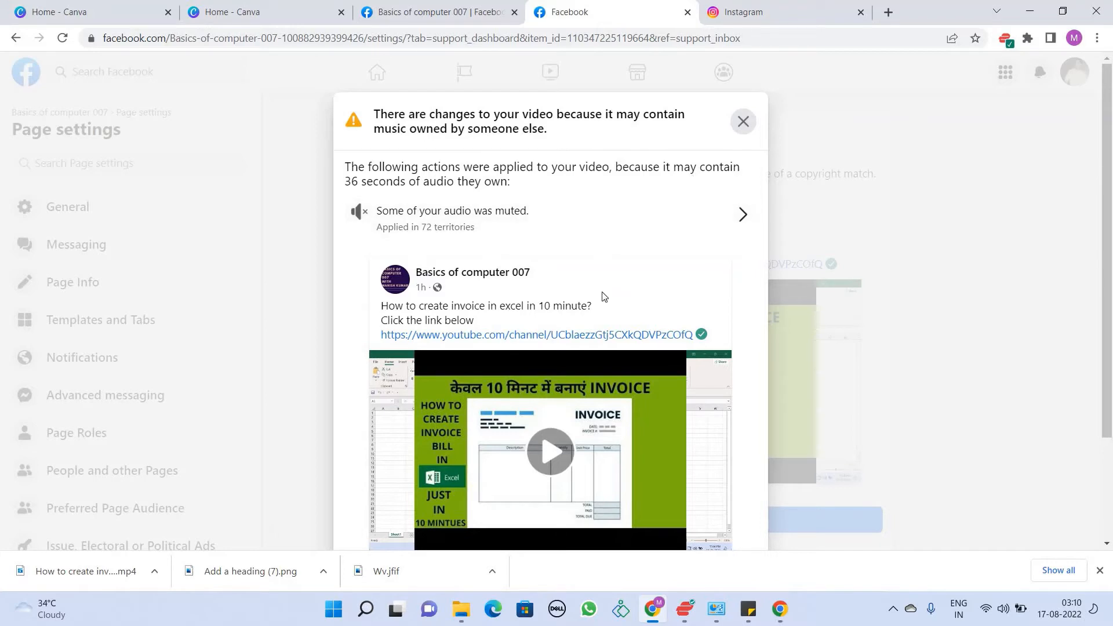
pyautogui.scroll(-3)
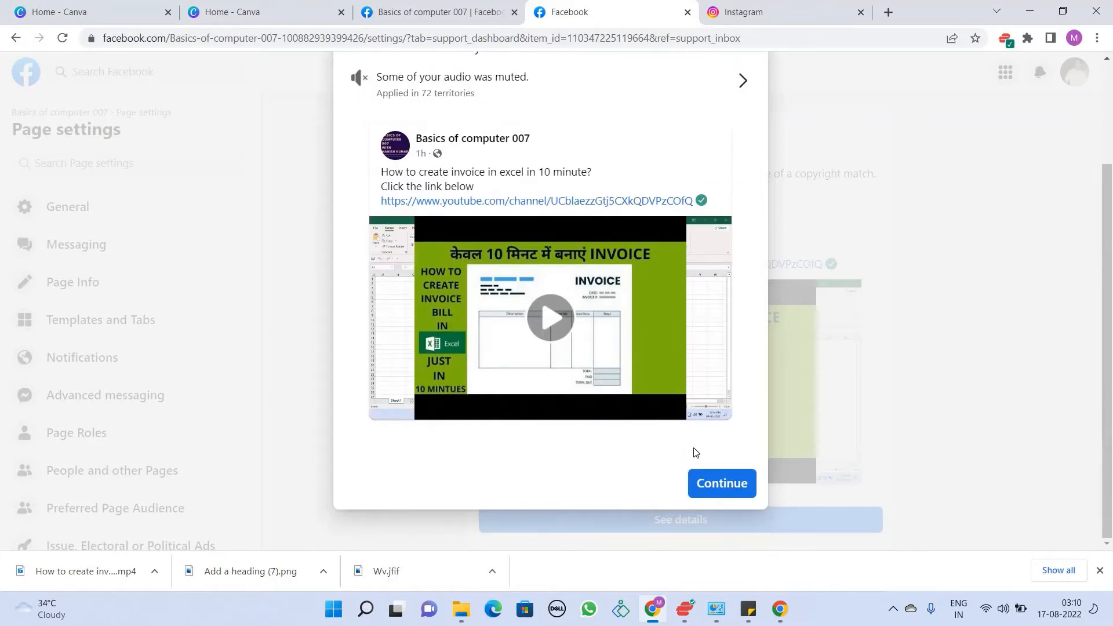
pyautogui.click(720, 482)
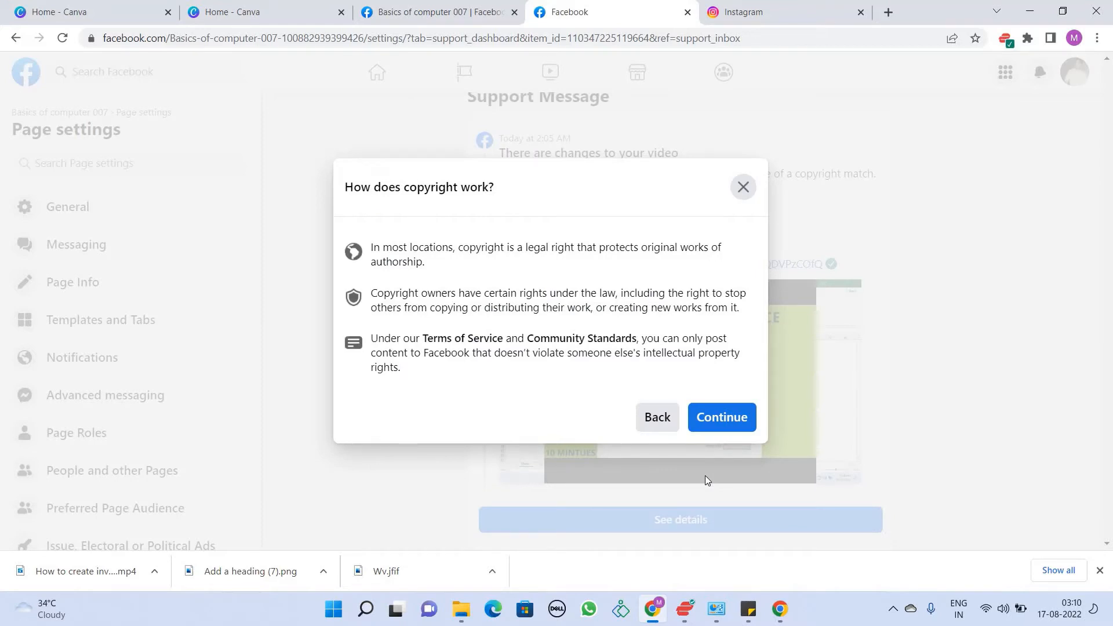
pyautogui.moveTo(708, 445)
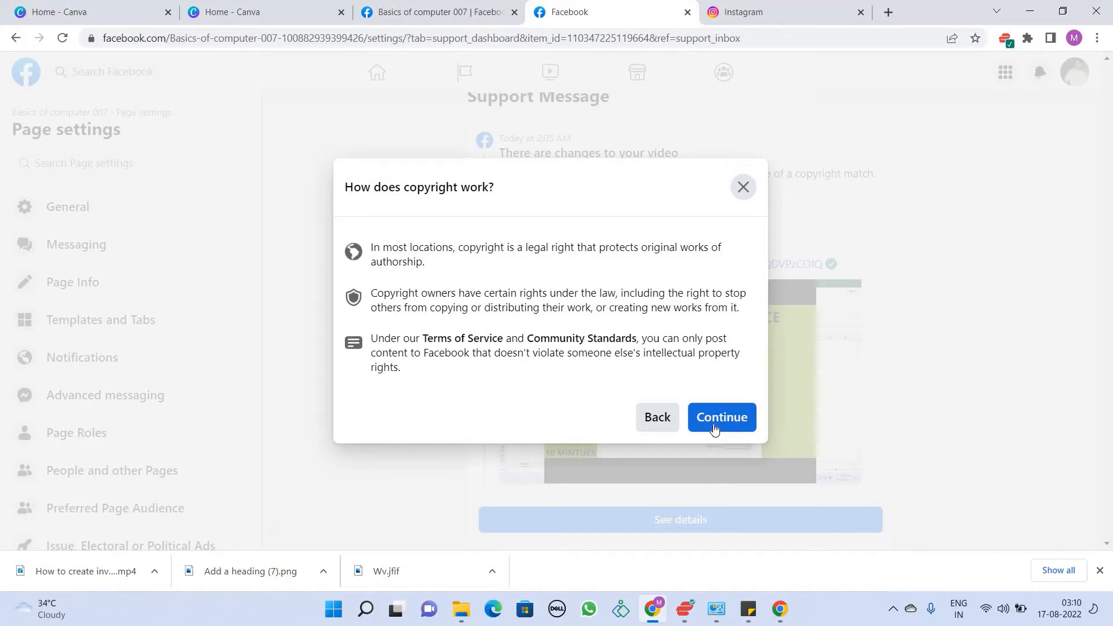
# Step: Move past the copyright guidance, choose Submit dispute, and reach the dispute summary
pyautogui.click(721, 417)
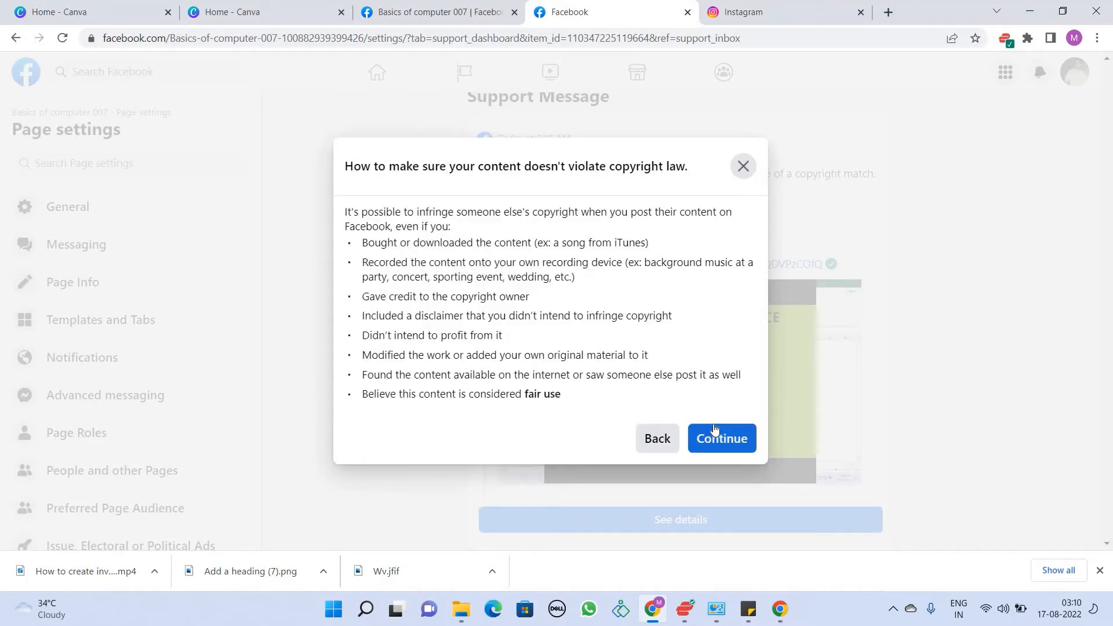
pyautogui.click(721, 438)
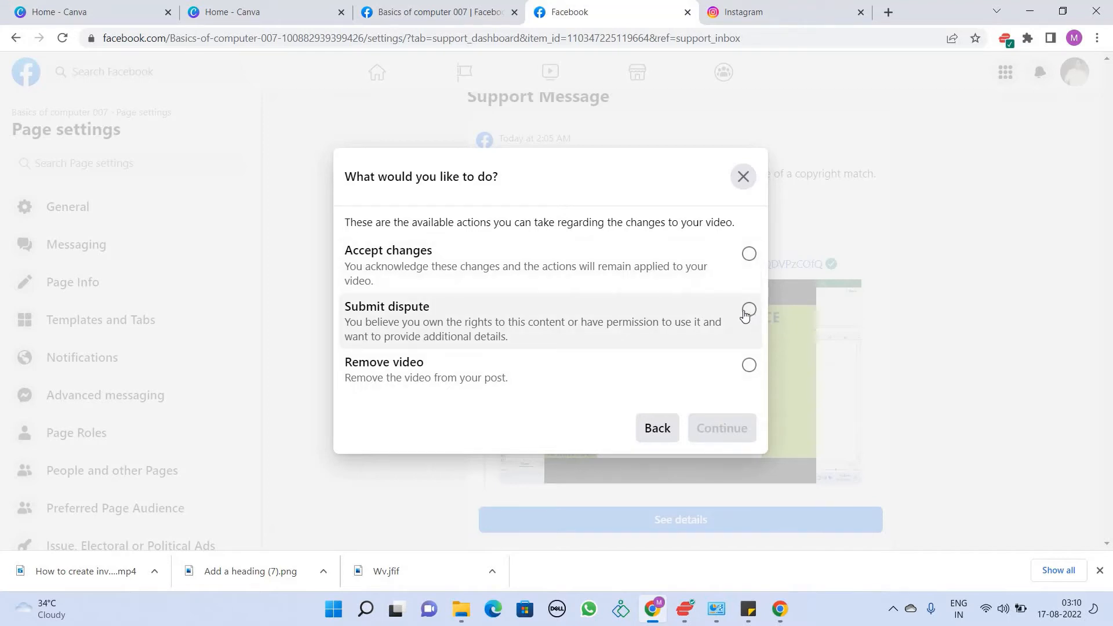
pyautogui.click(747, 309)
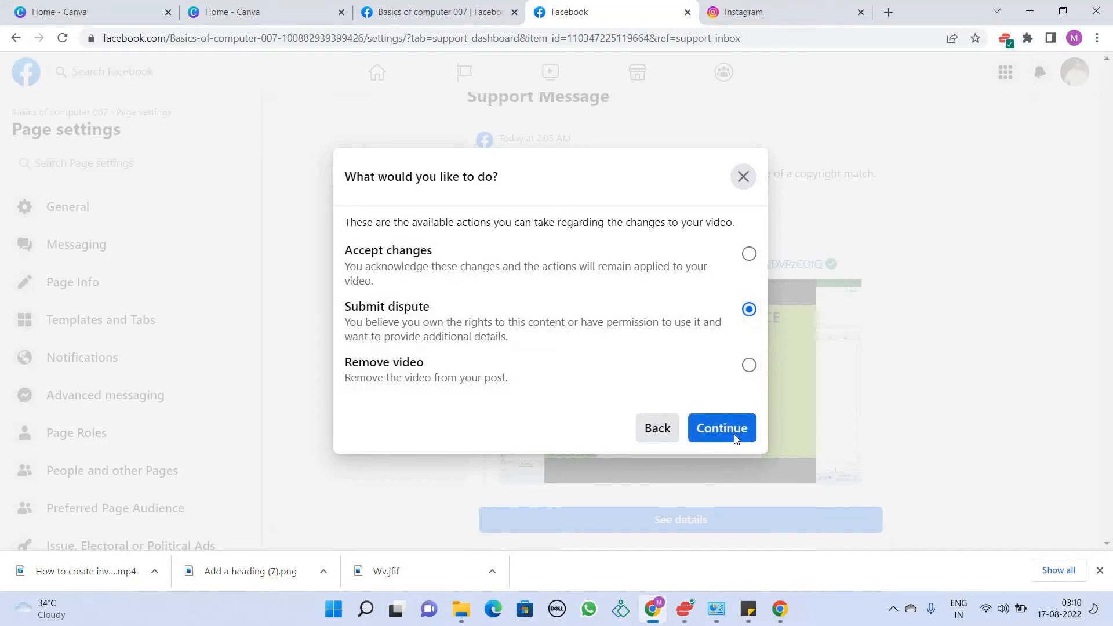
pyautogui.click(721, 428)
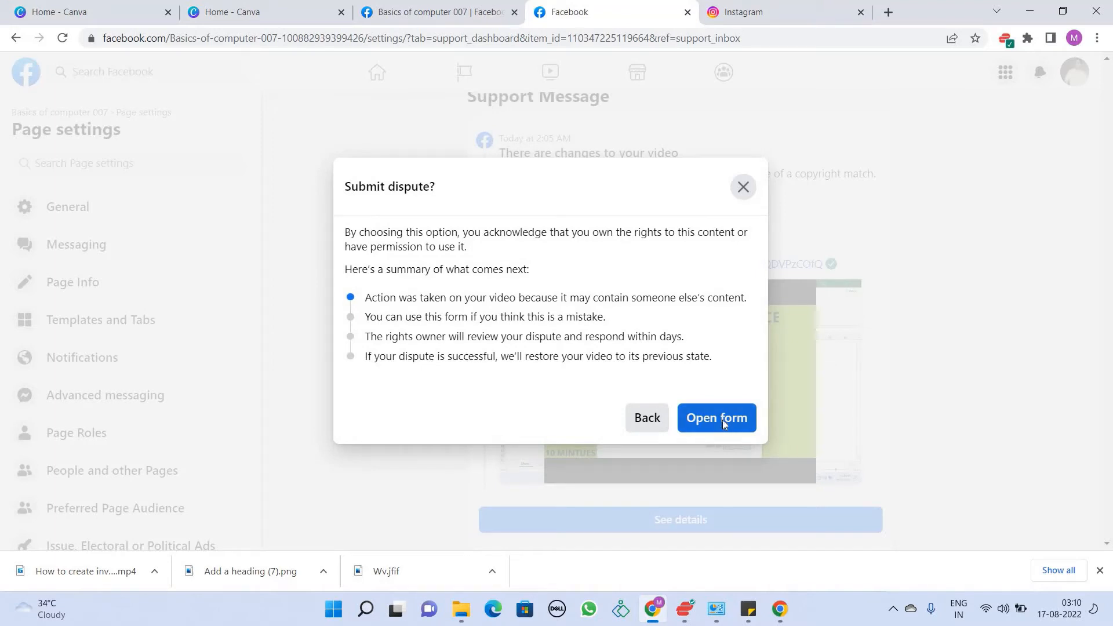
# Step: Open the dispute form, select Original content as the reason, and focus Additional details
pyautogui.click(715, 418)
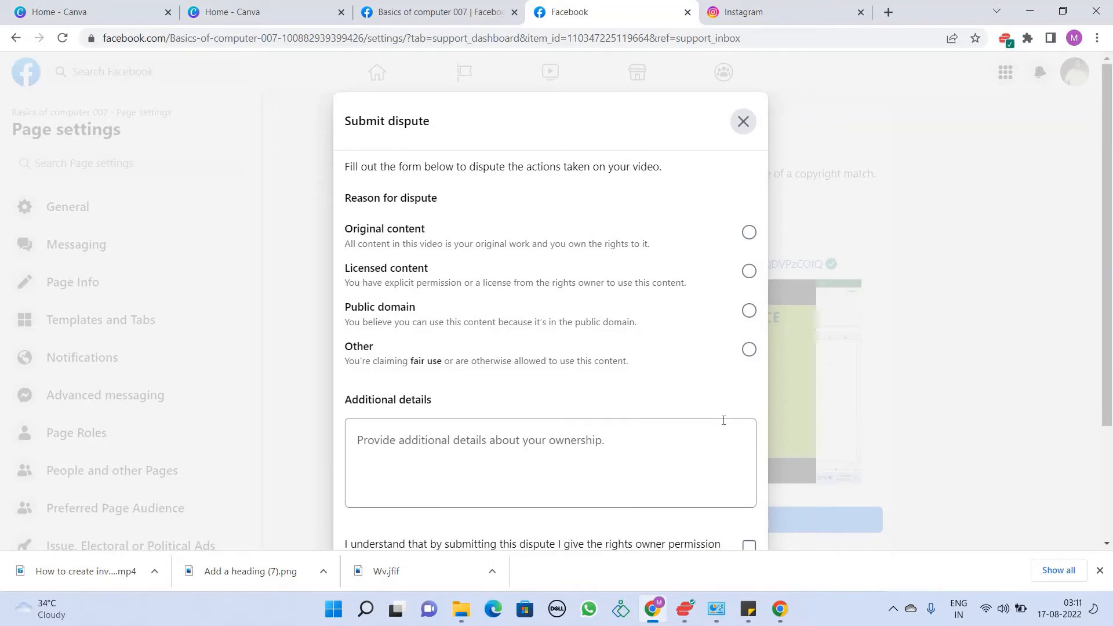
pyautogui.moveTo(554, 276)
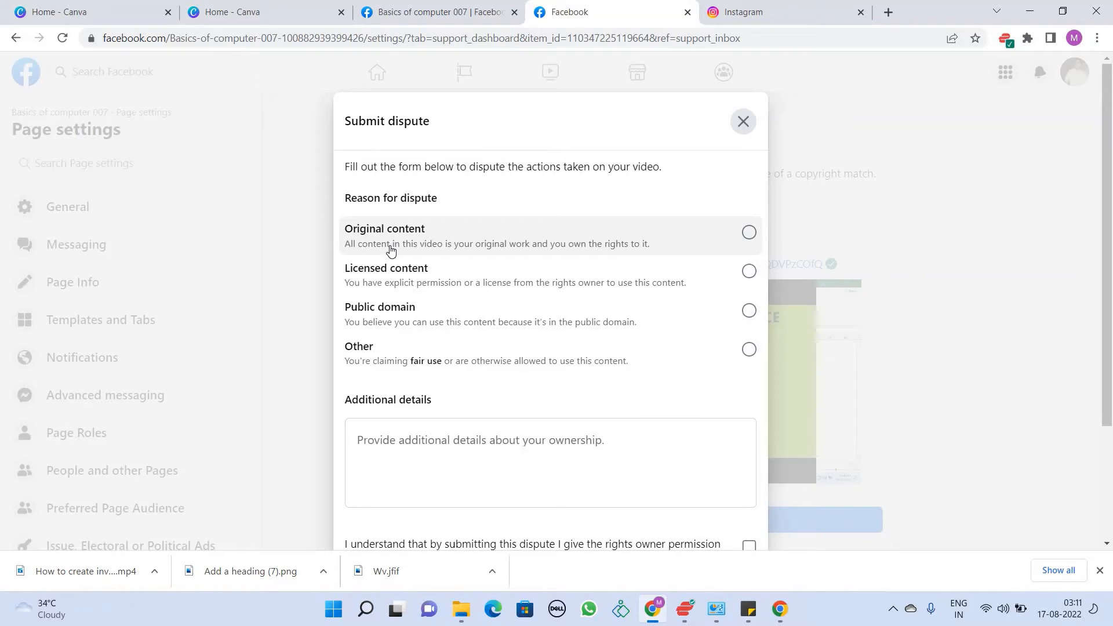
pyautogui.moveTo(747, 227)
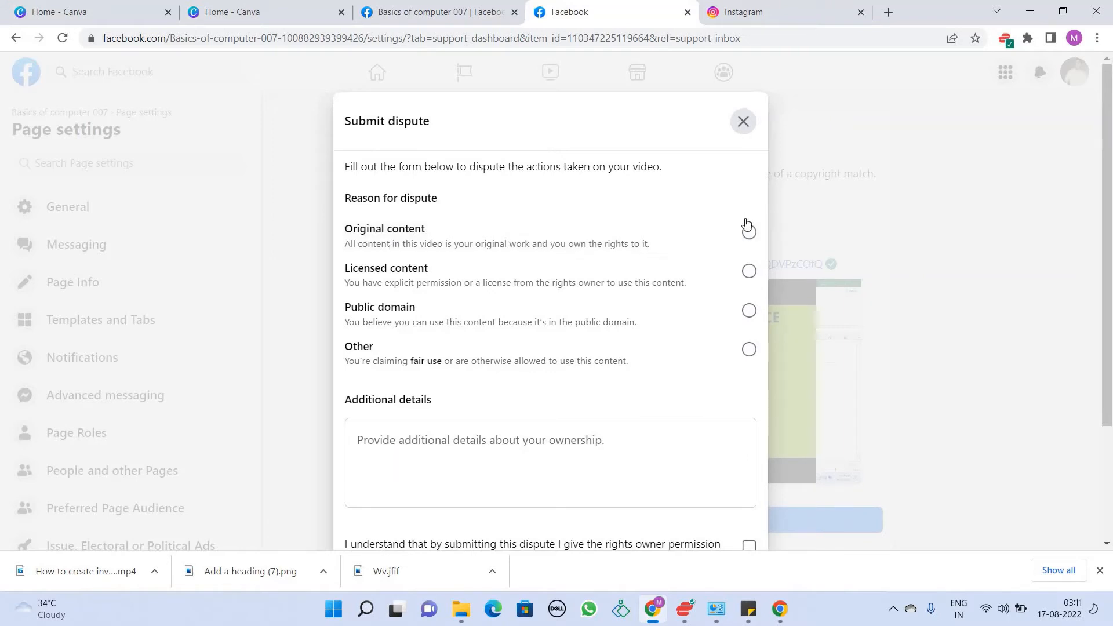
pyautogui.click(748, 231)
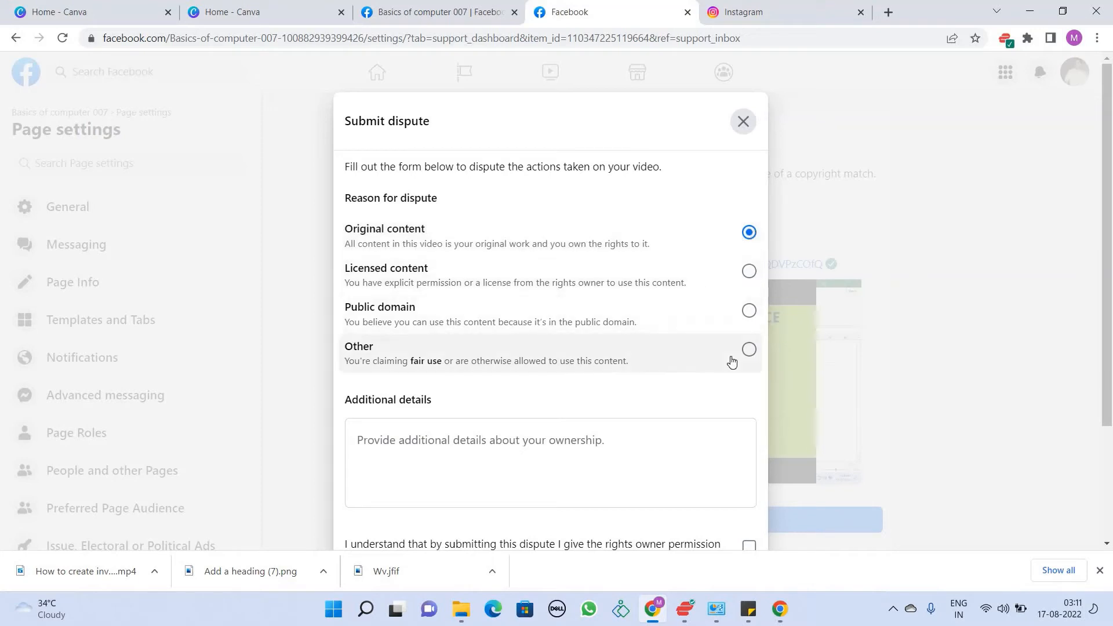
pyautogui.moveTo(675, 420)
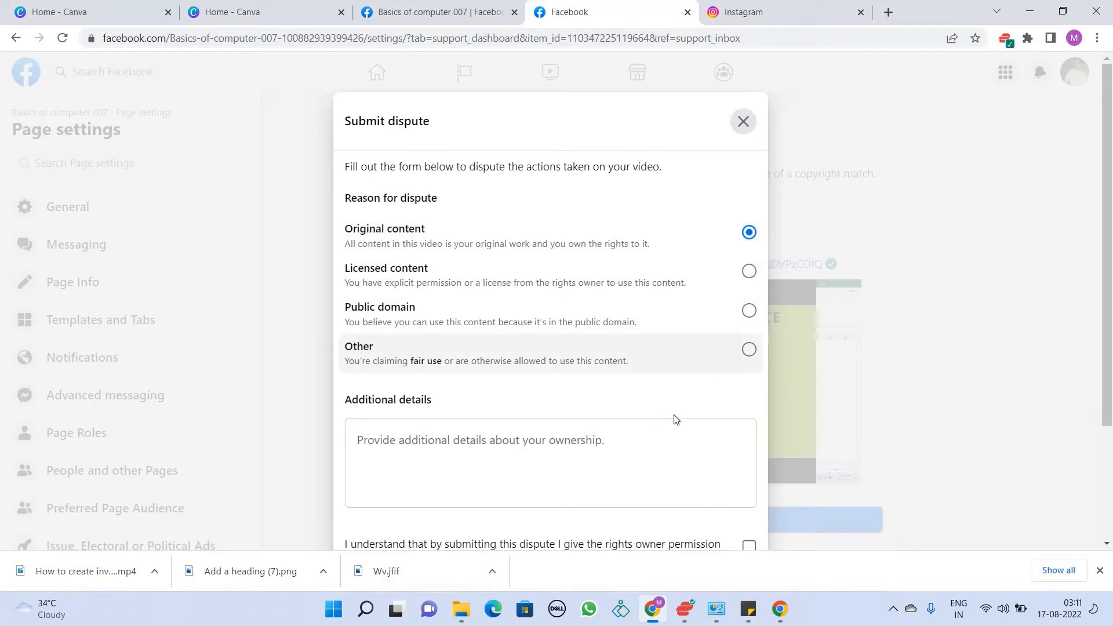
pyautogui.click(748, 348)
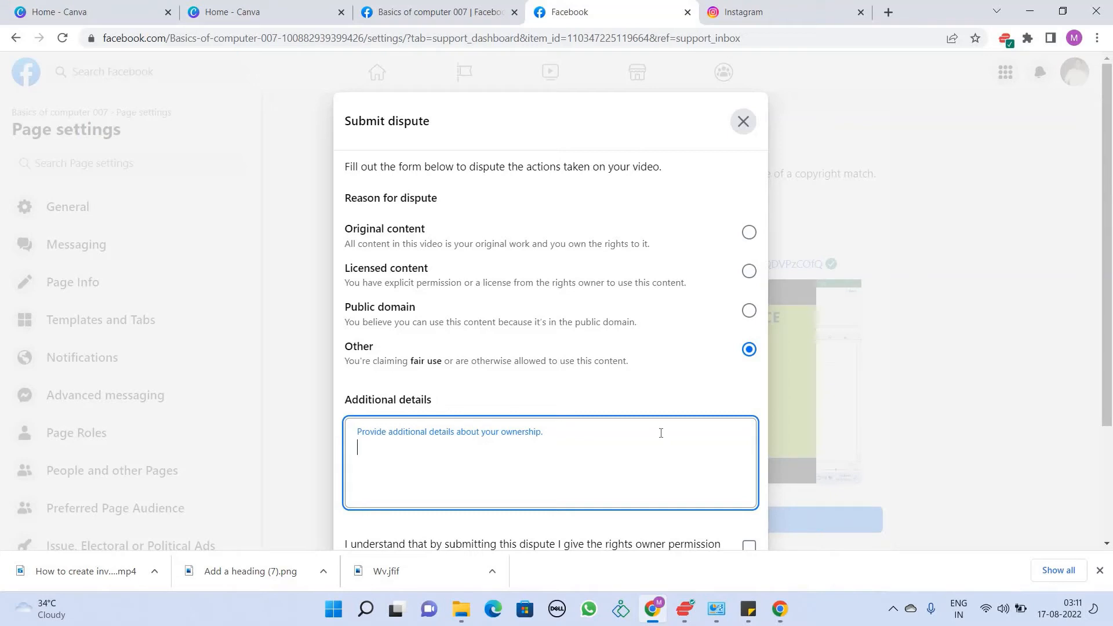
pyautogui.scroll(-3)
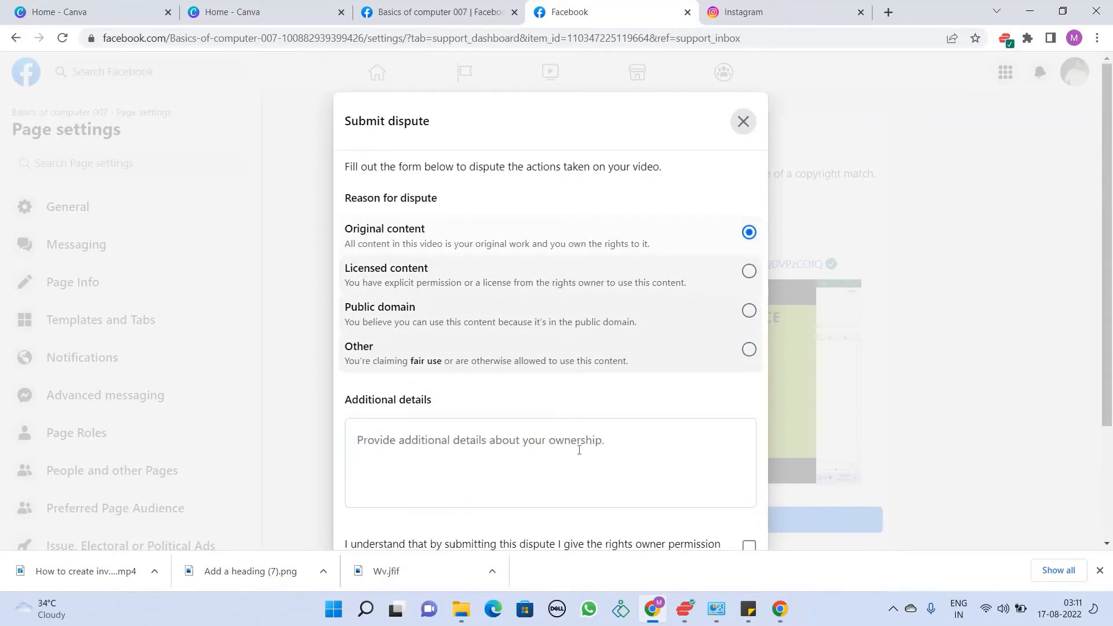
pyautogui.click(579, 454)
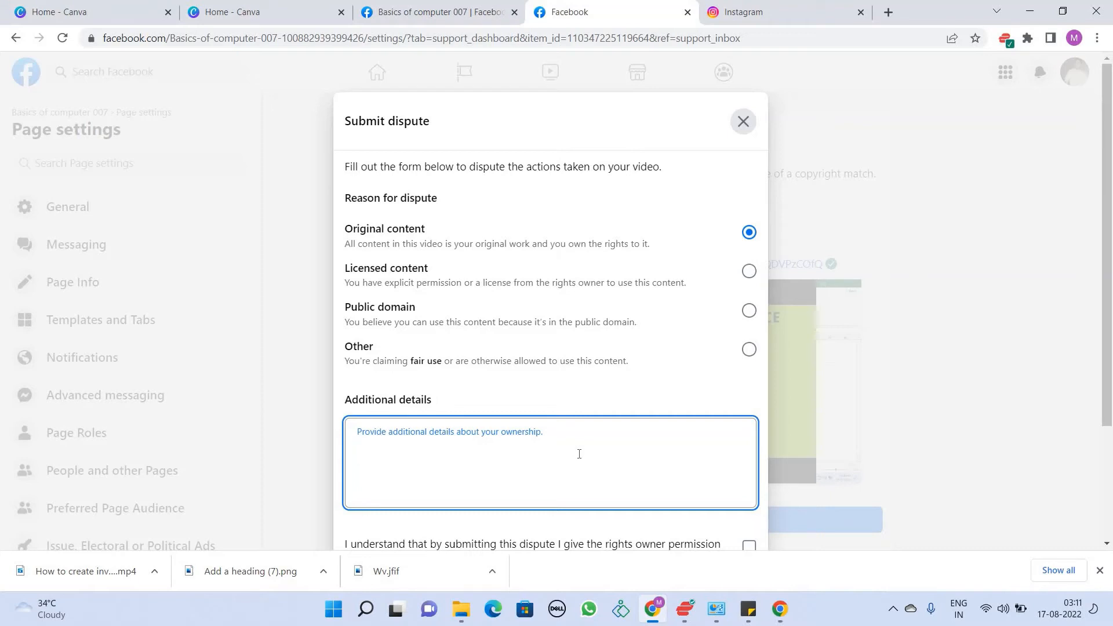
# Step: Enter 'That's all content is original.' as the dispute's additional details
pyautogui.write("That's")
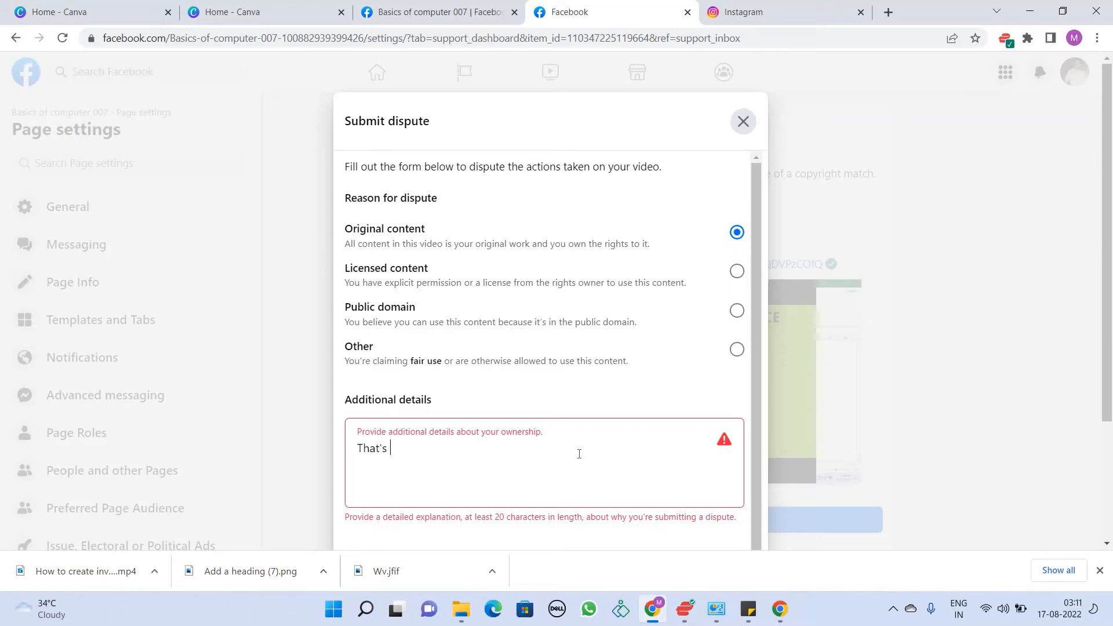
pyautogui.write('all co')
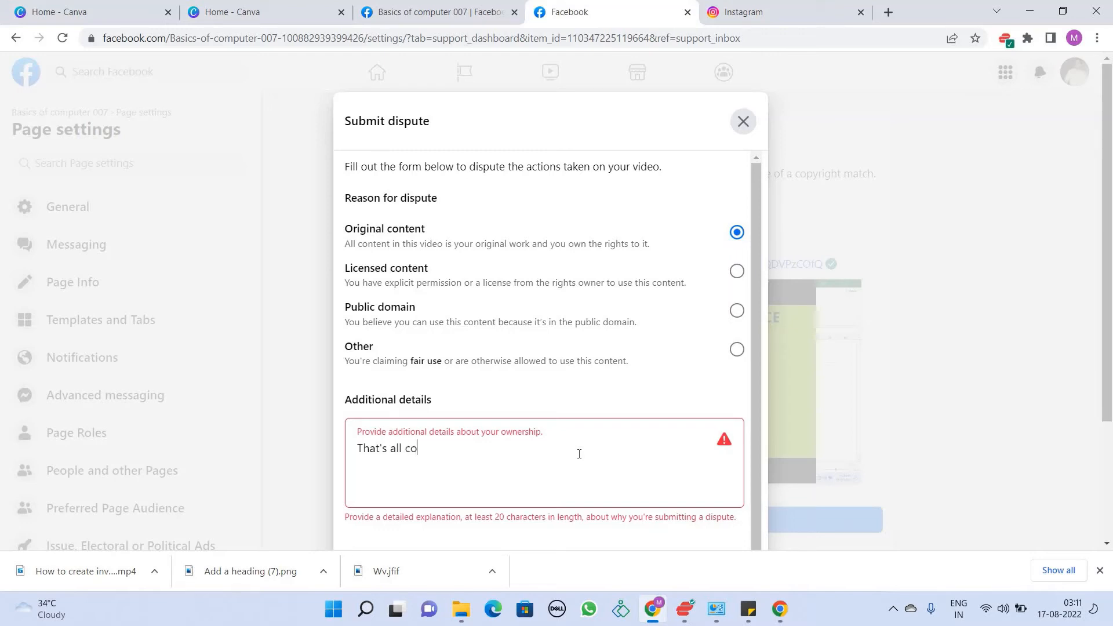
pyautogui.write('nten')
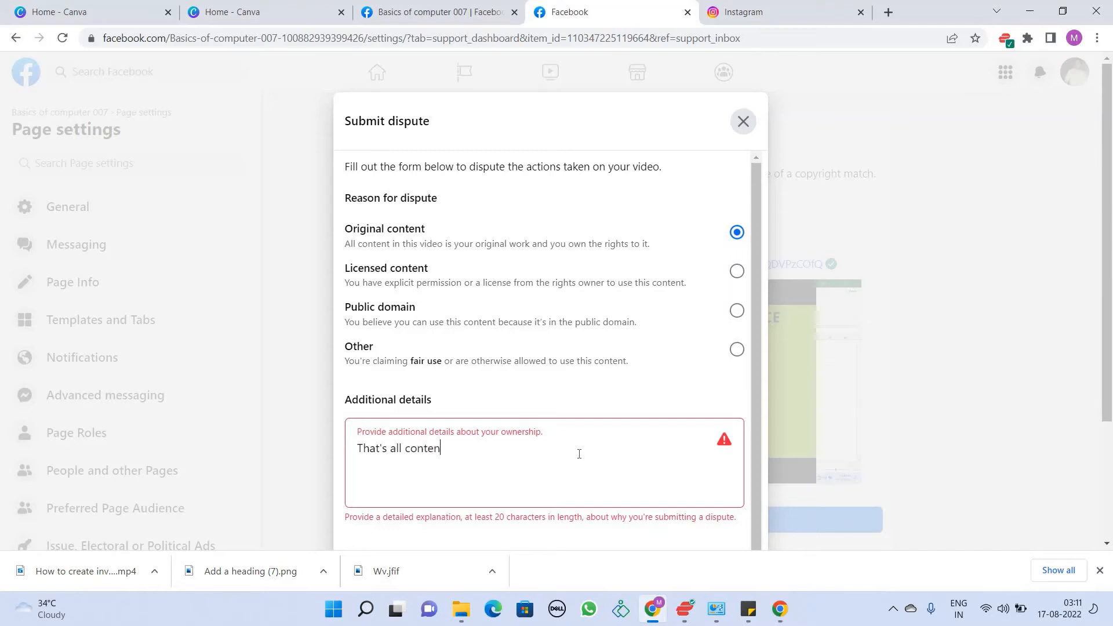
pyautogui.write('t')
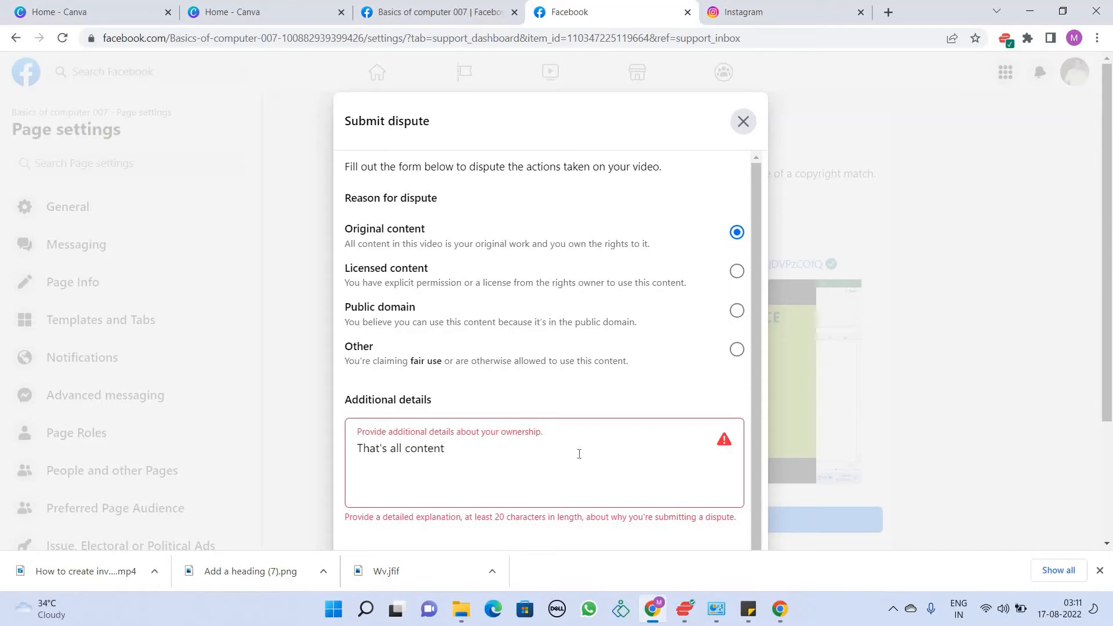
pyautogui.write('is')
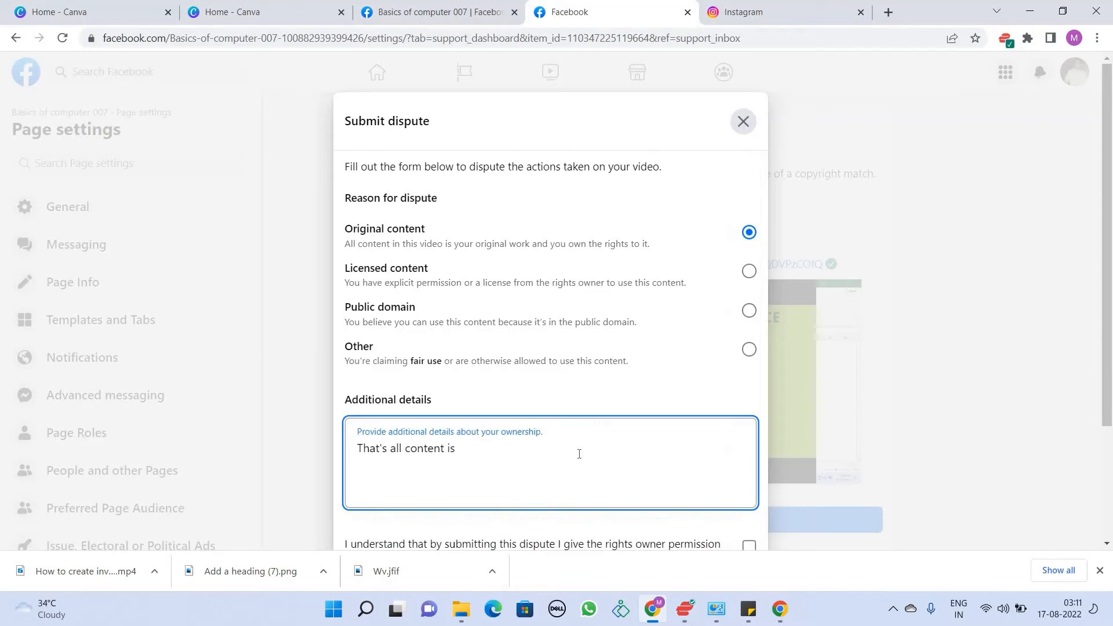
pyautogui.write('ori')
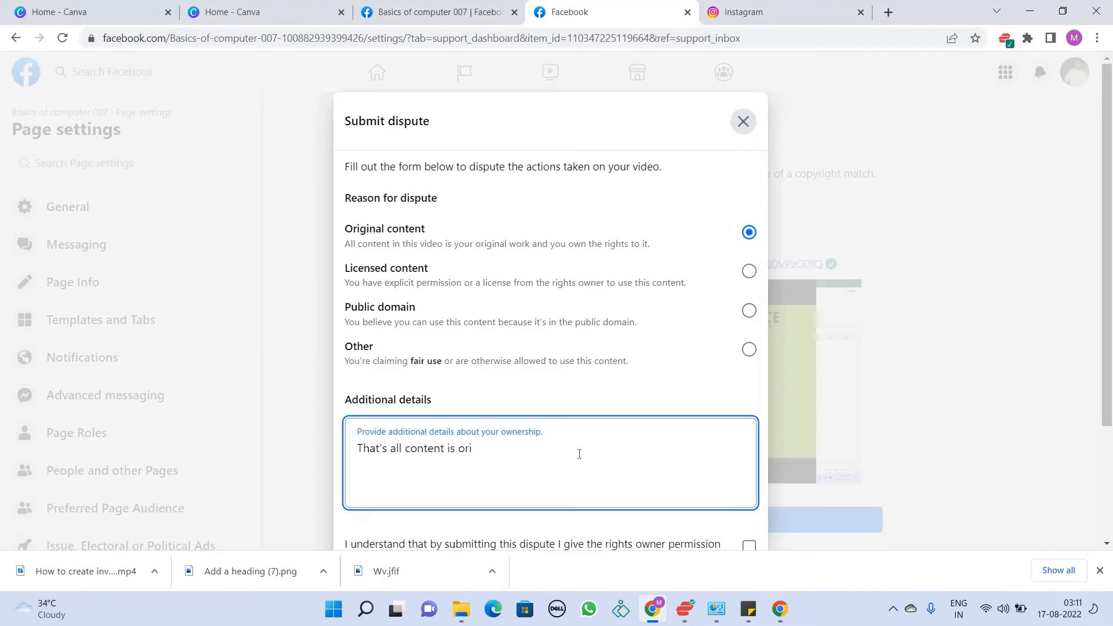
pyautogui.write('gina')
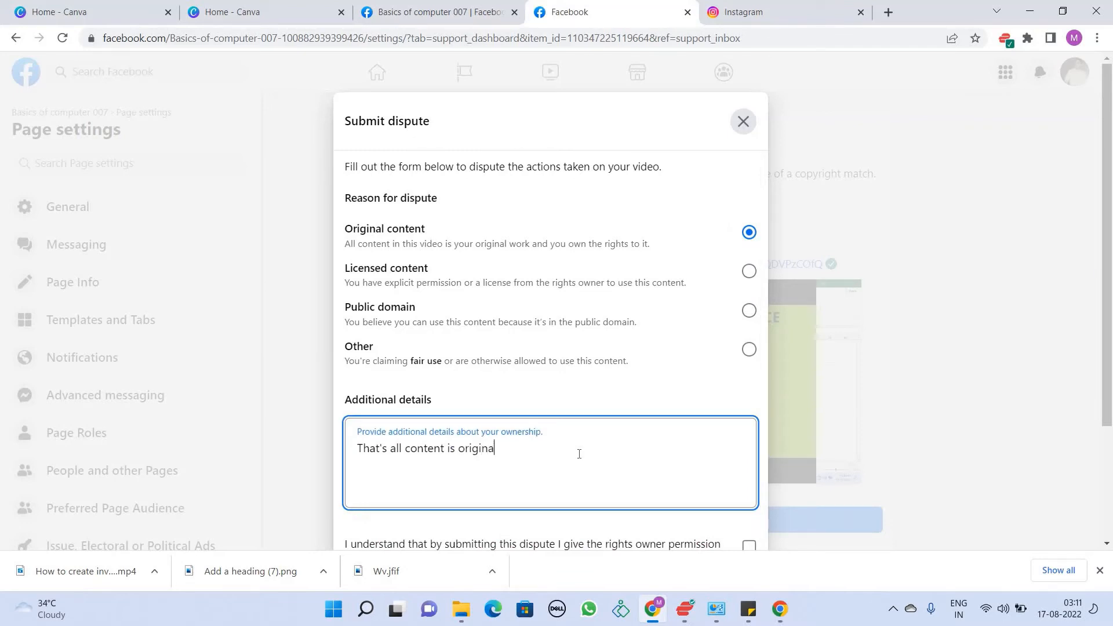
pyautogui.write('l')
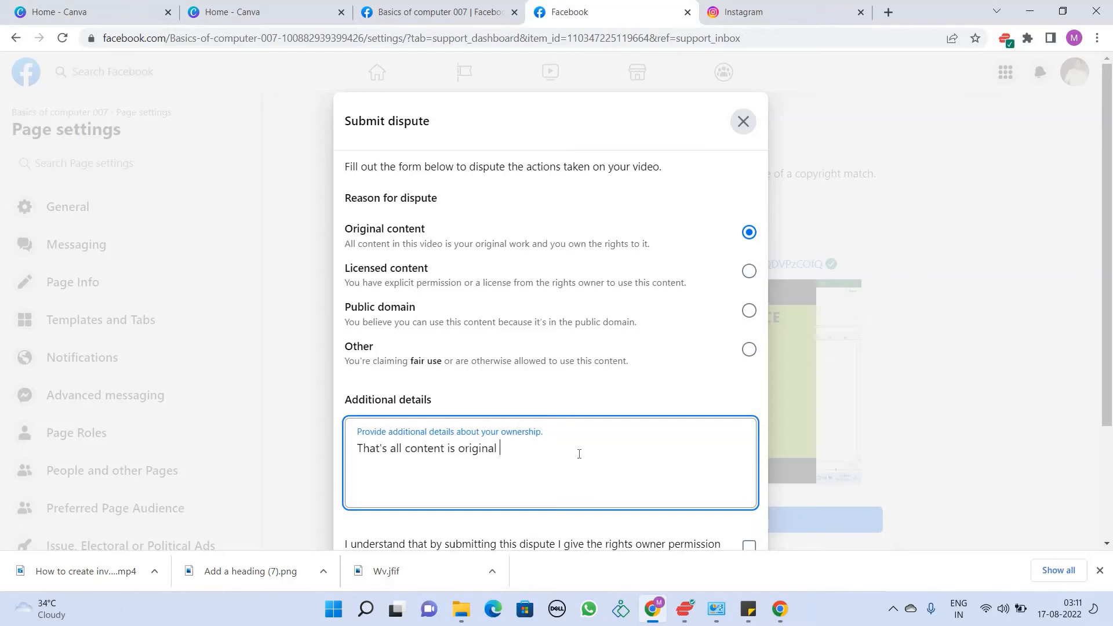
pyautogui.write('and')
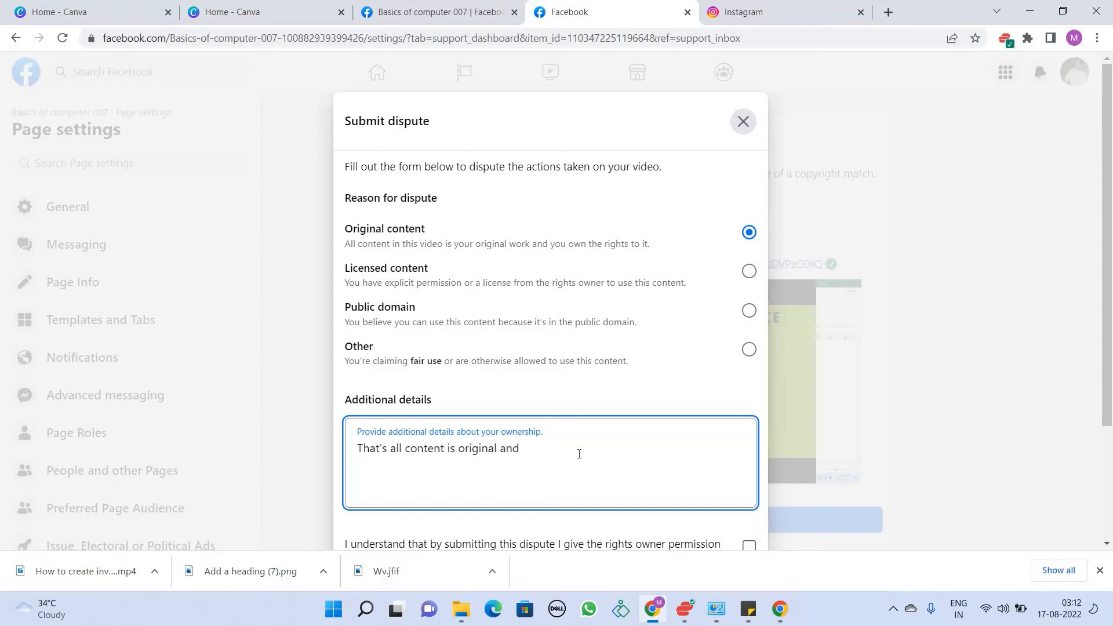
pyautogui.write('i')
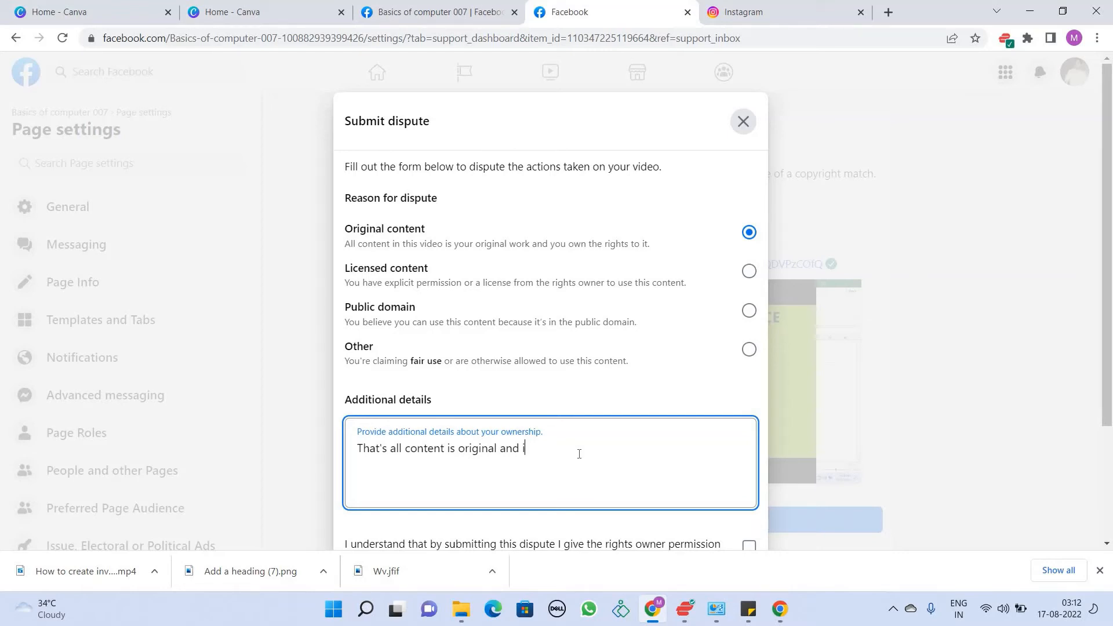
pyautogui.write('it')
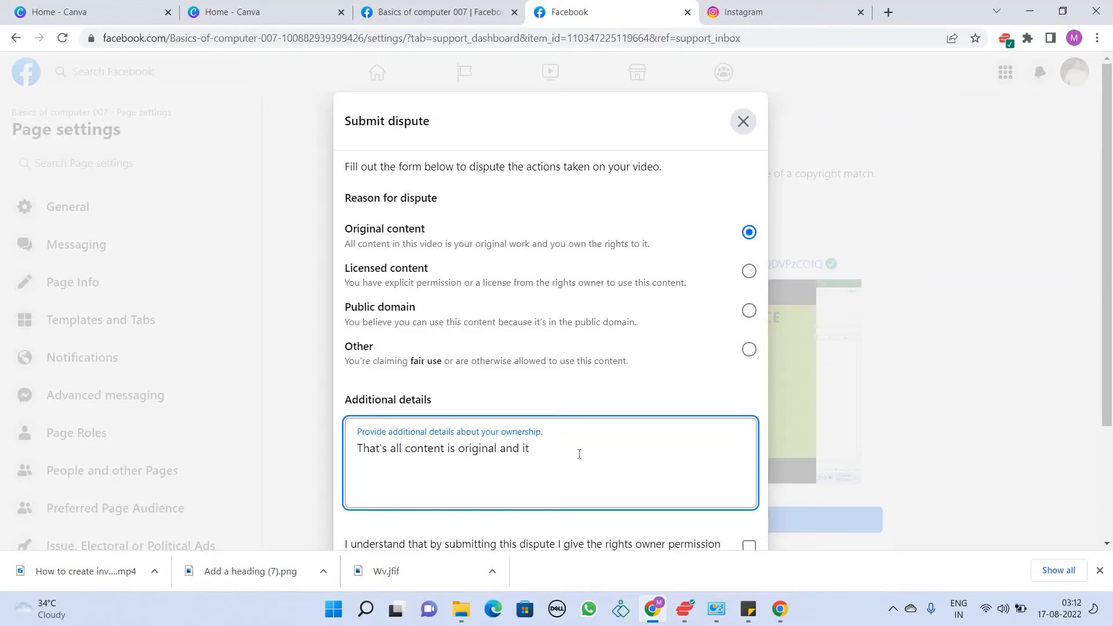
pyautogui.write('" "')
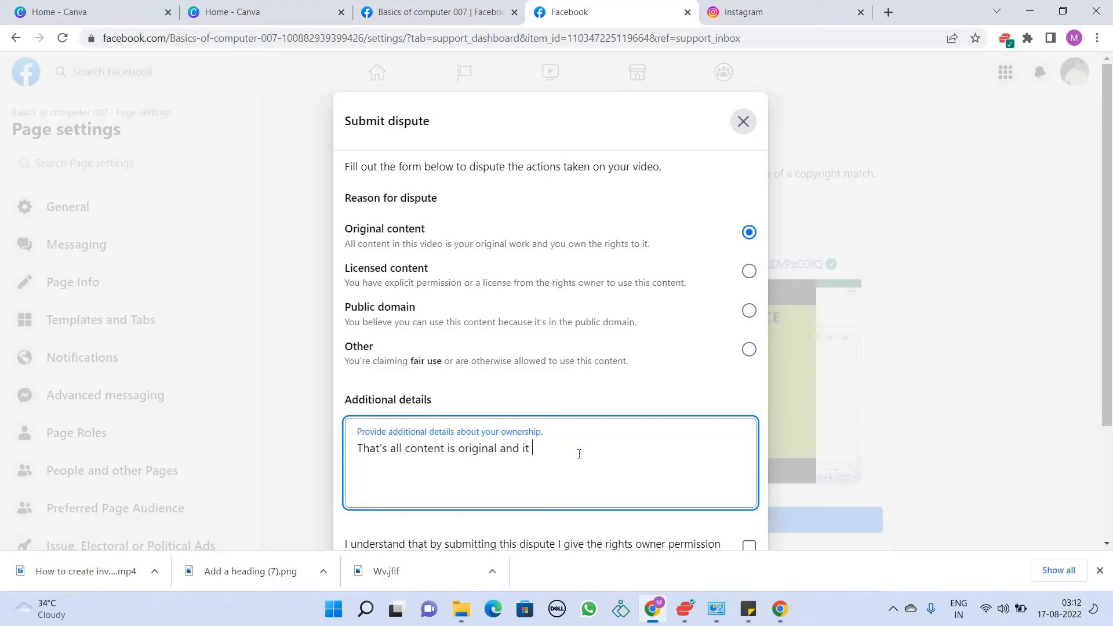
pyautogui.press('Backspace')
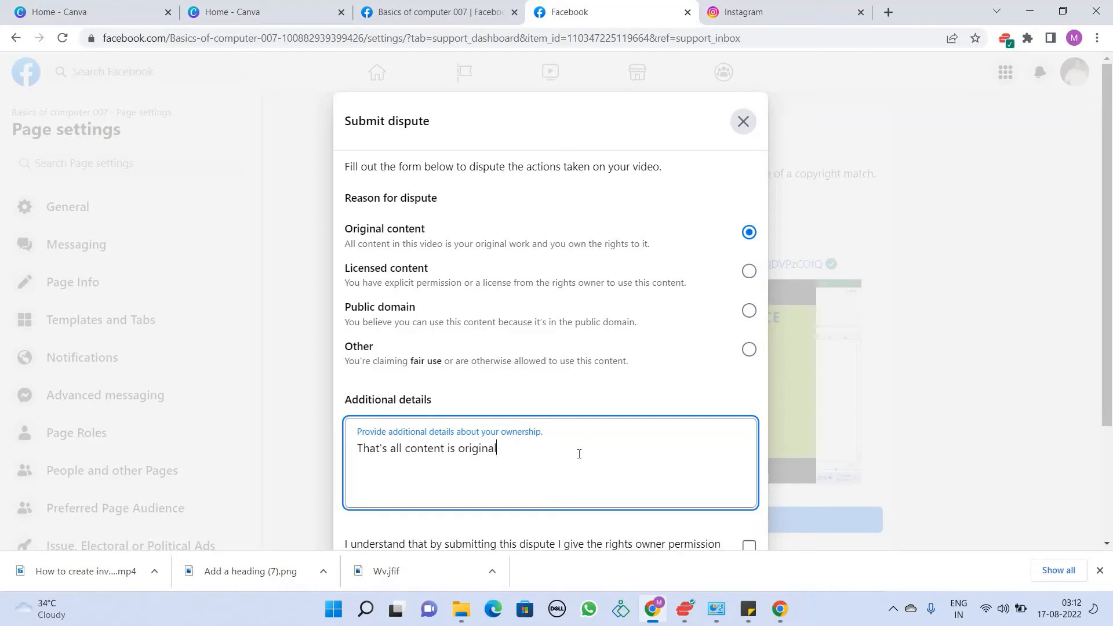
pyautogui.write('.')
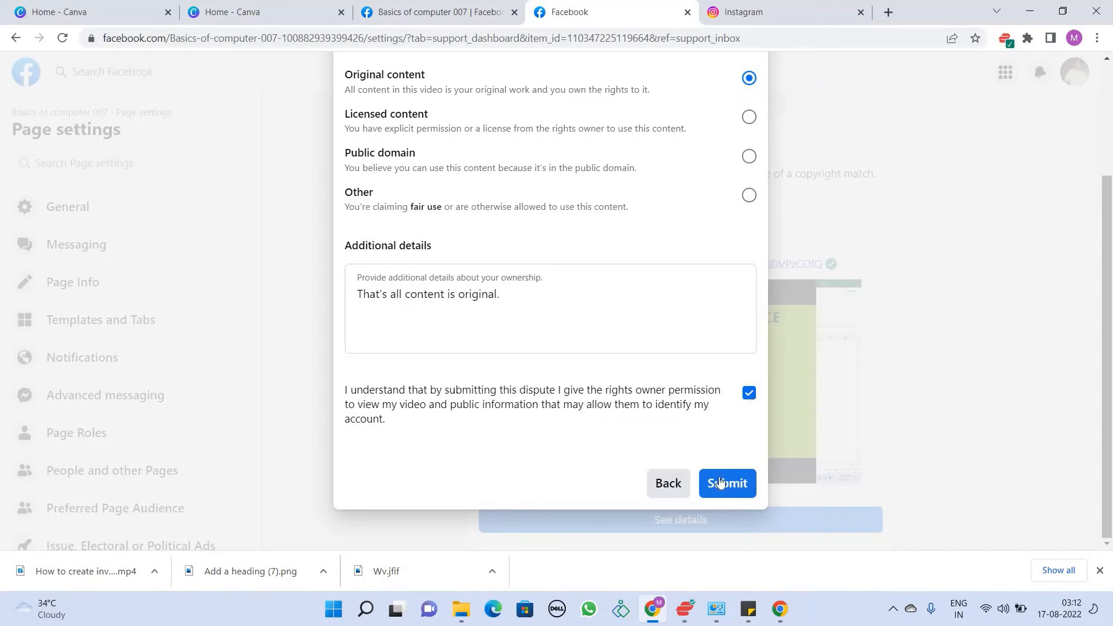
# Step: Submit the original-content copyright dispute
pyautogui.click(726, 484)
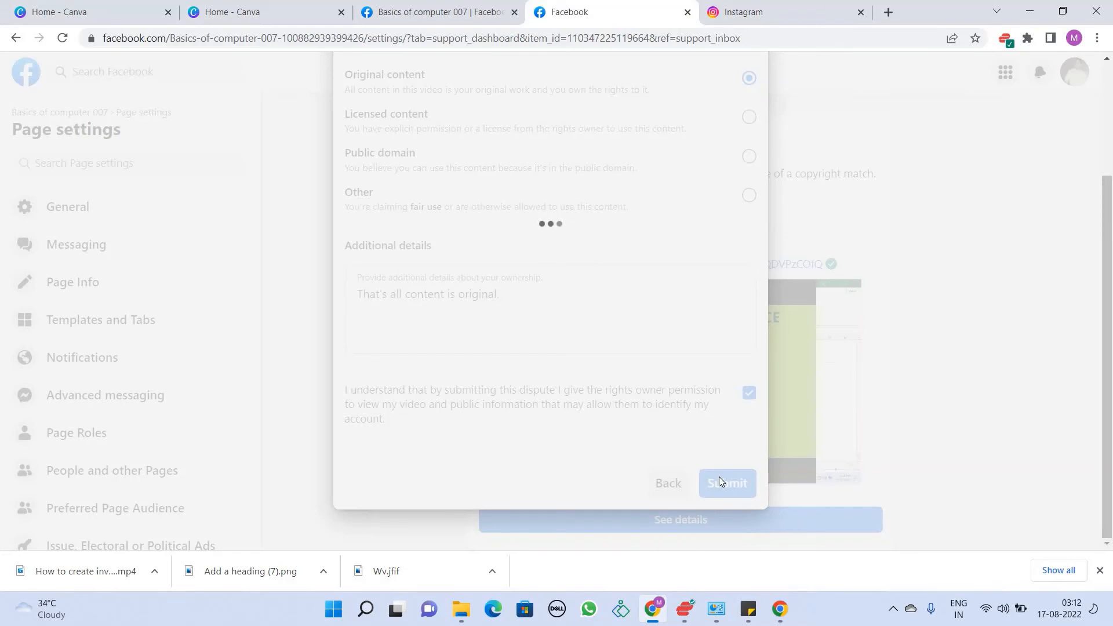
# Step: Close the 'Your dispute was accepted' dialog
pyautogui.click(725, 483)
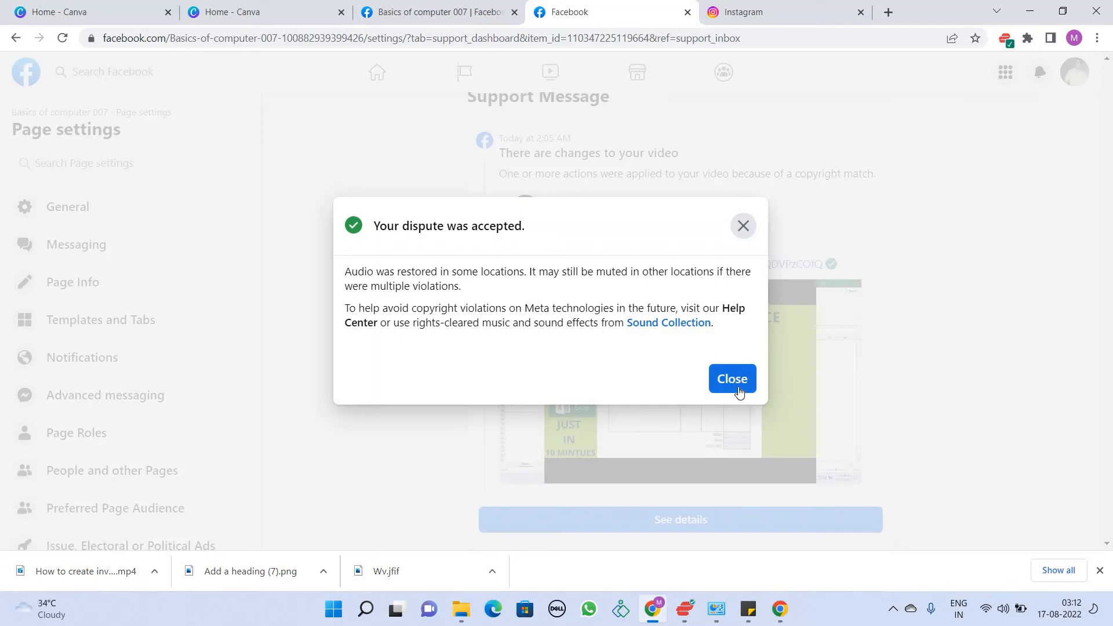
pyautogui.click(732, 379)
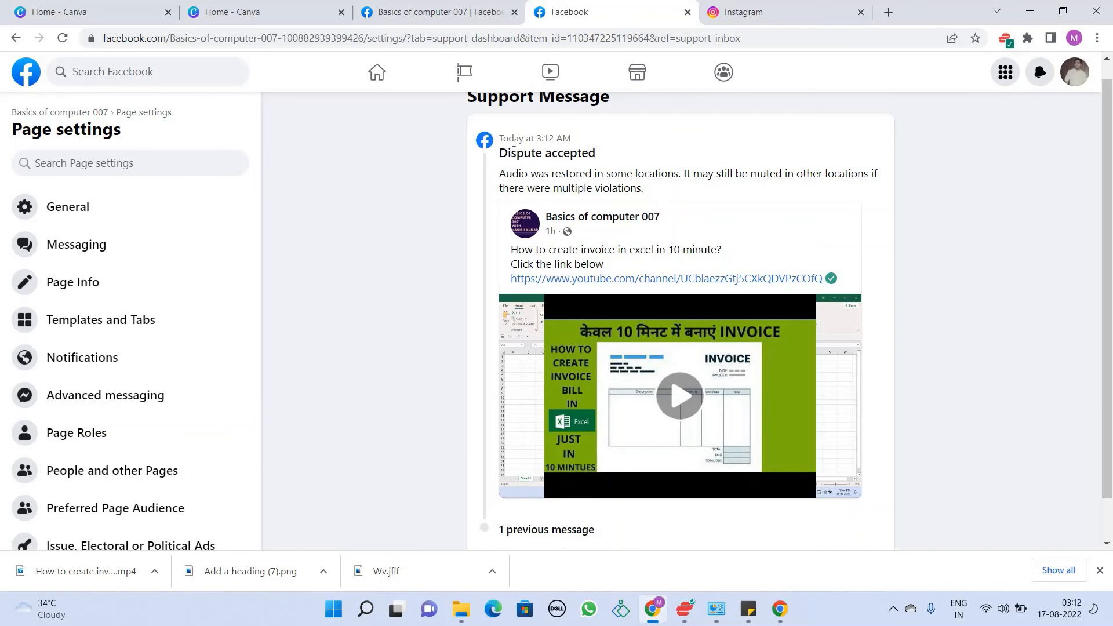
# Step: Return from the support message to the Basics of computer 007 Page
pyautogui.scroll(-3)
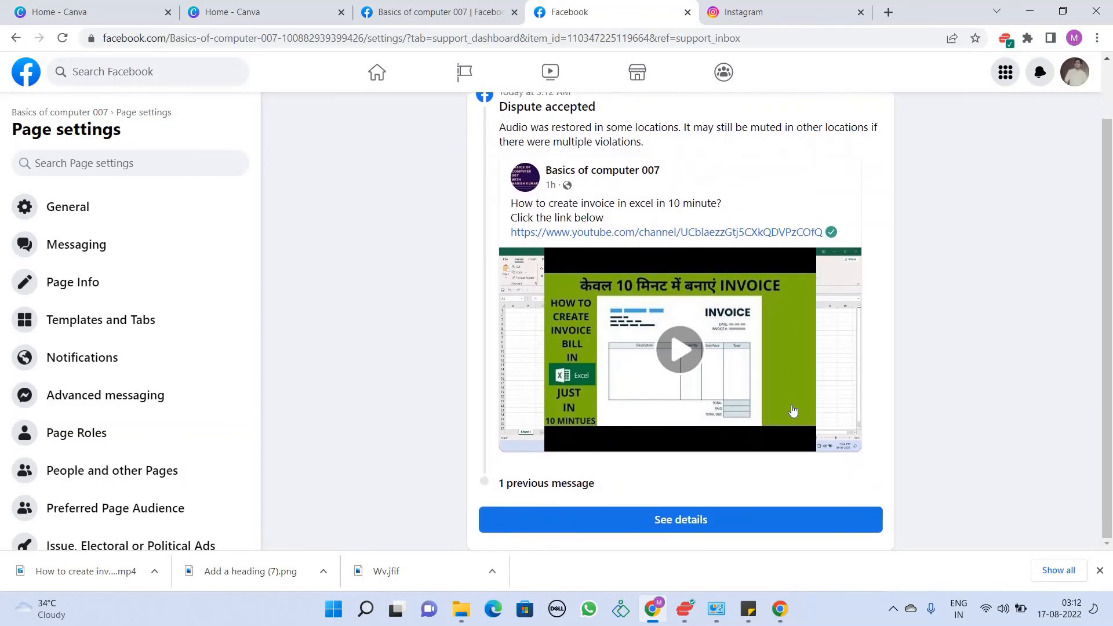
pyautogui.moveTo(442, 170)
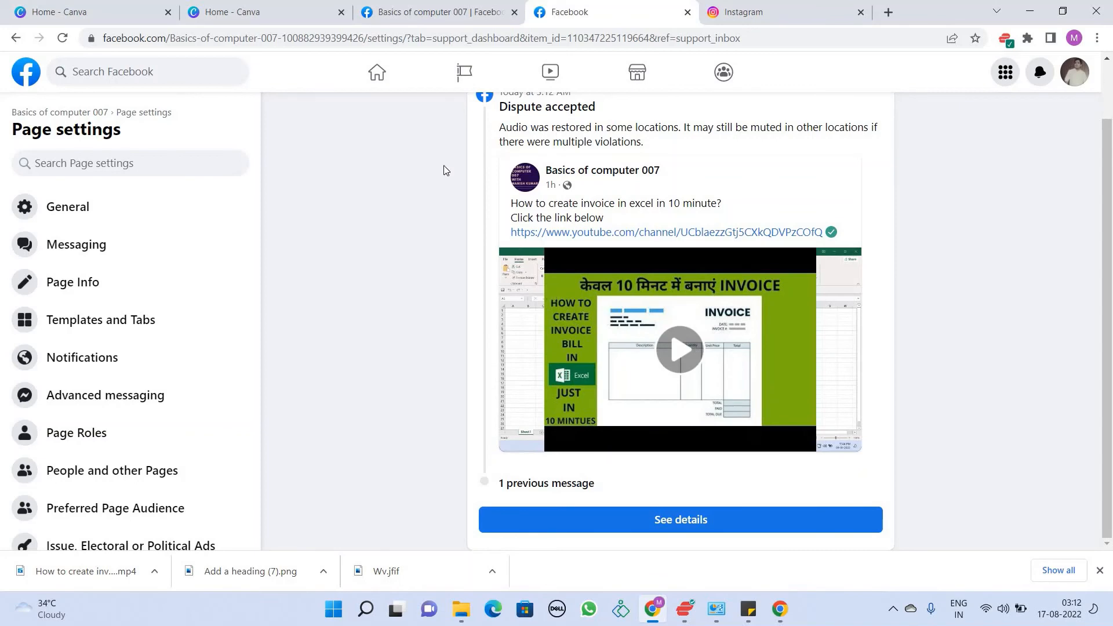
pyautogui.click(62, 38)
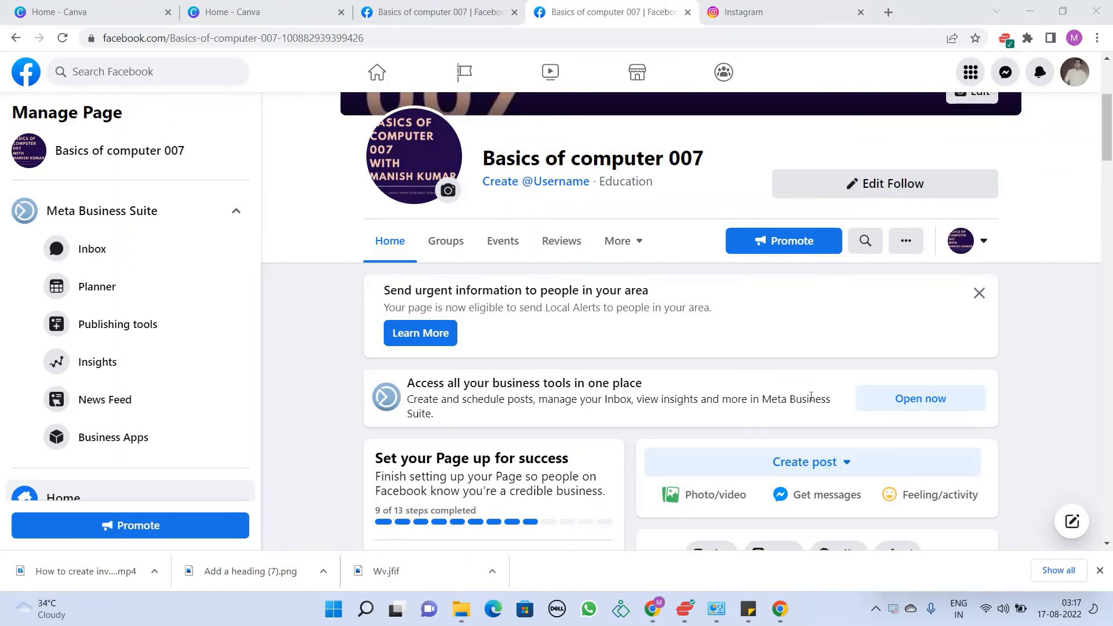
pyautogui.moveTo(781, 368)
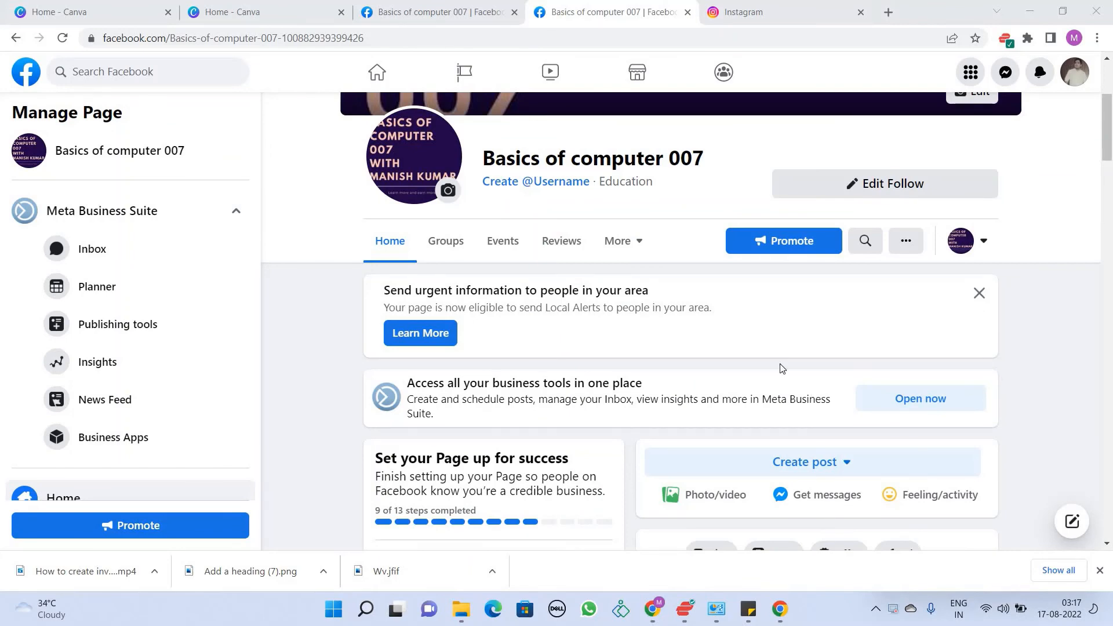
# Step: Scroll the Page feed to the 'How to create invoice in excel' post
pyautogui.scroll(-3)
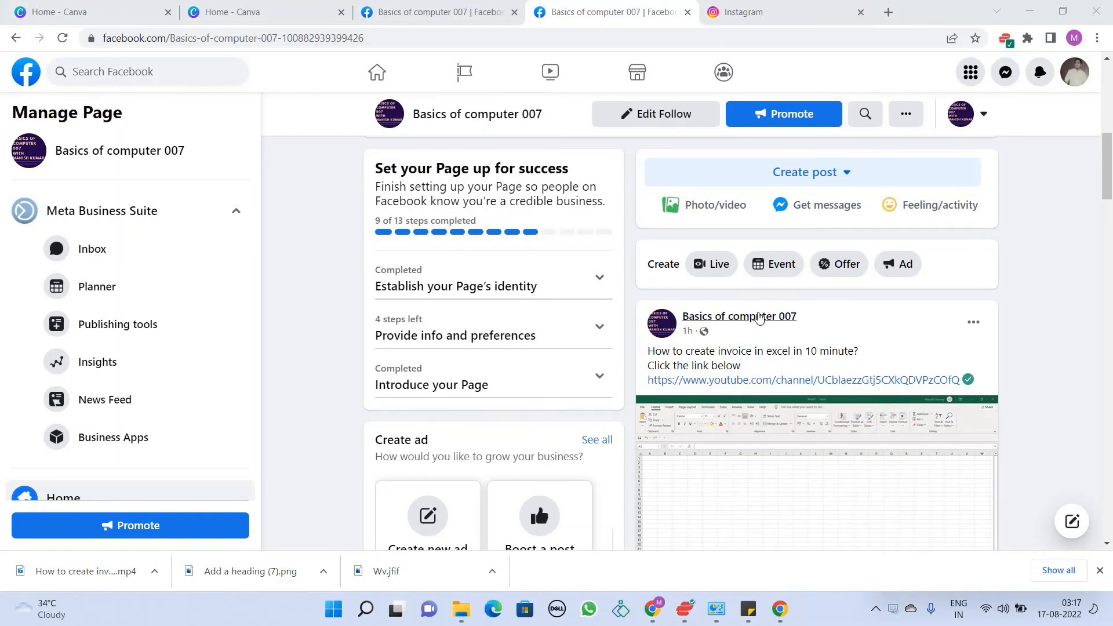
pyautogui.moveTo(842, 306)
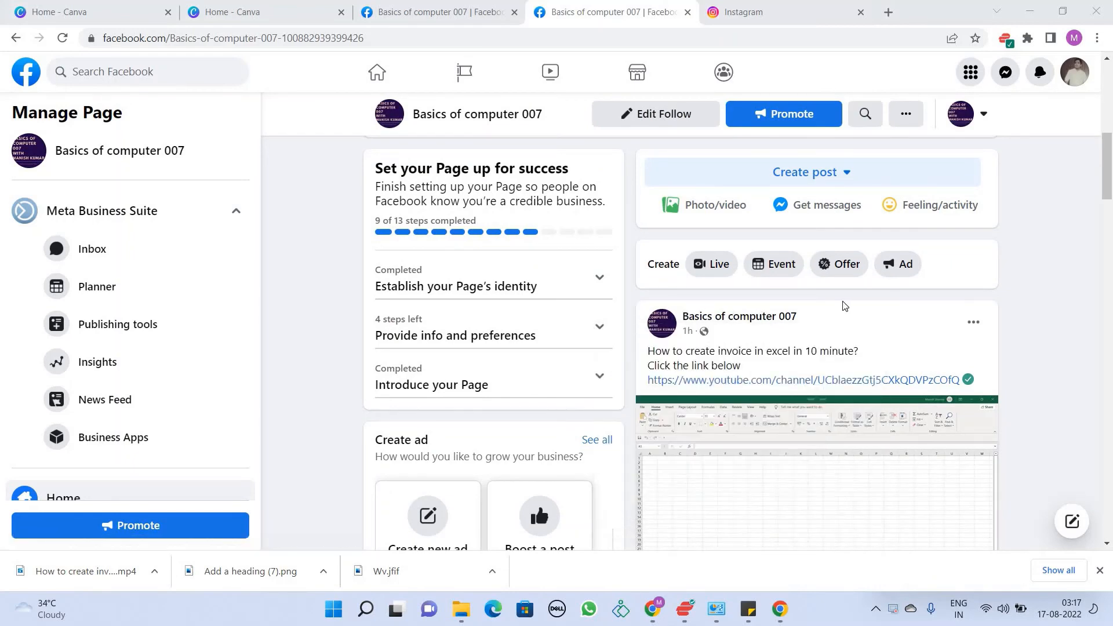